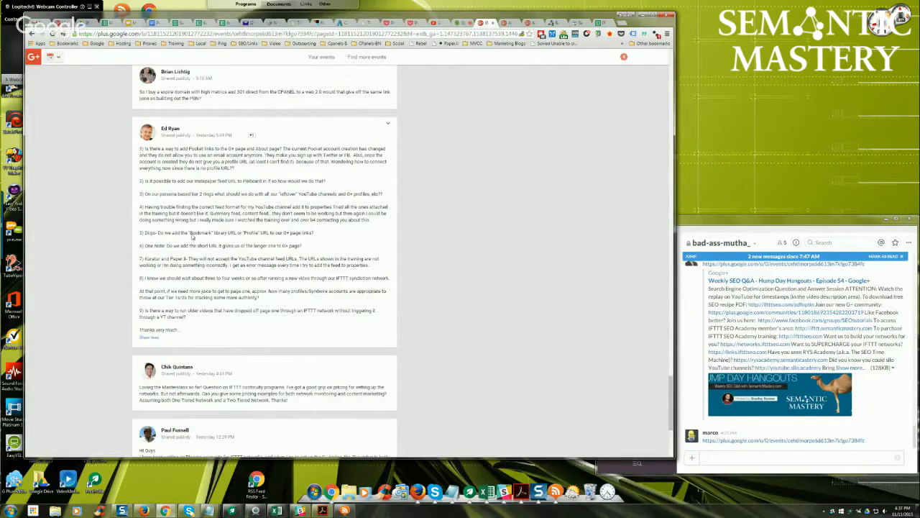
mouse_move(194, 237)
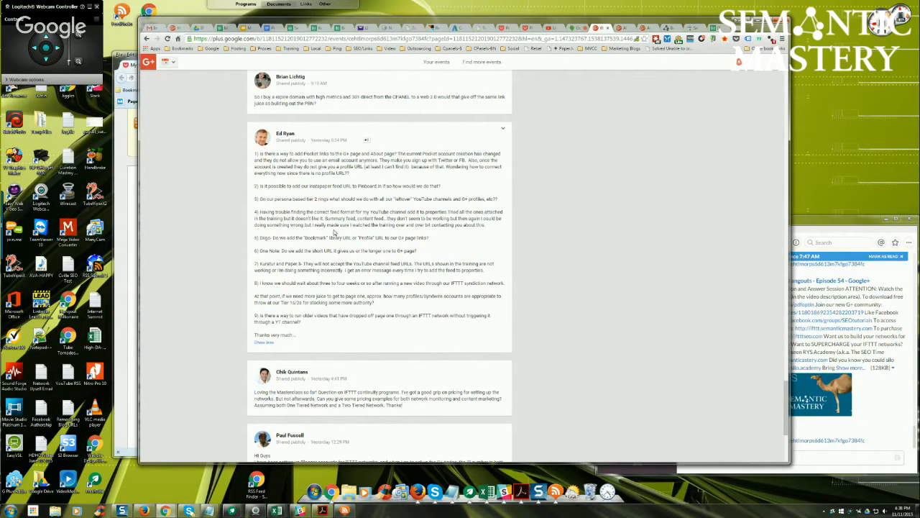
mouse_move(603, 149)
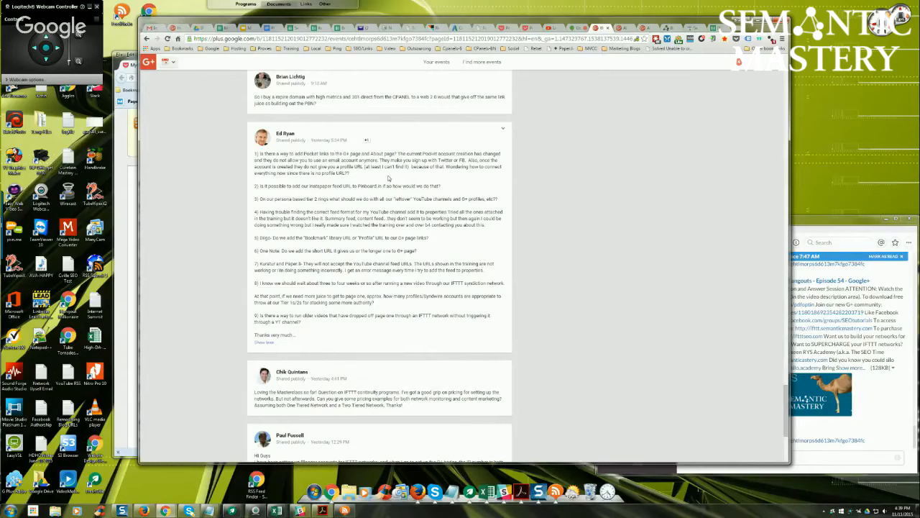
mouse_move(539, 209)
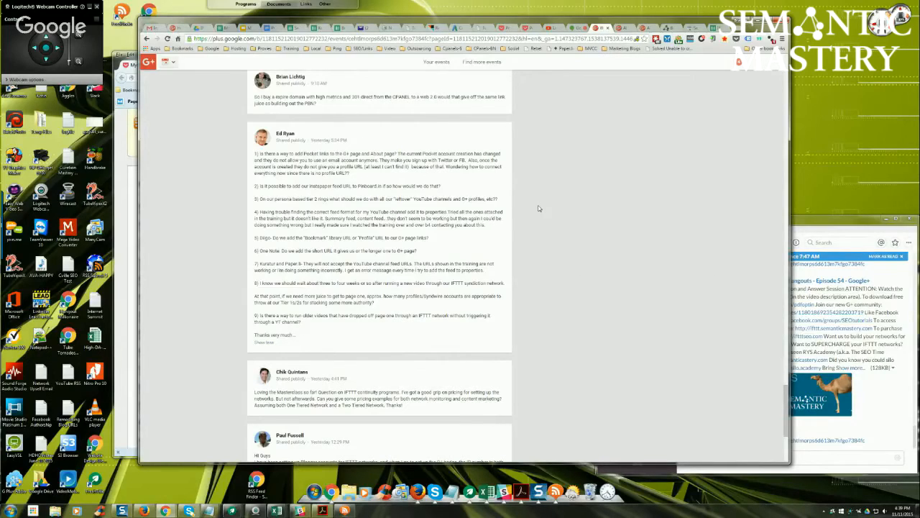
mouse_move(536, 243)
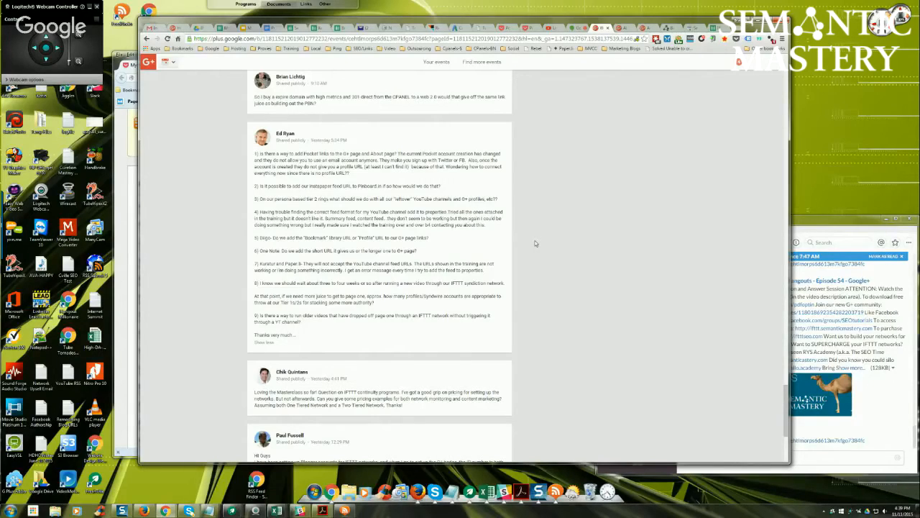
mouse_move(538, 243)
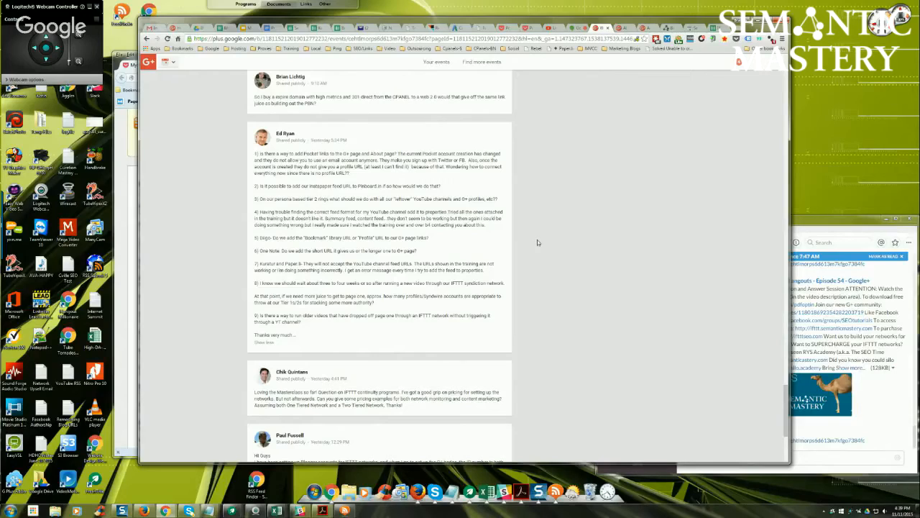